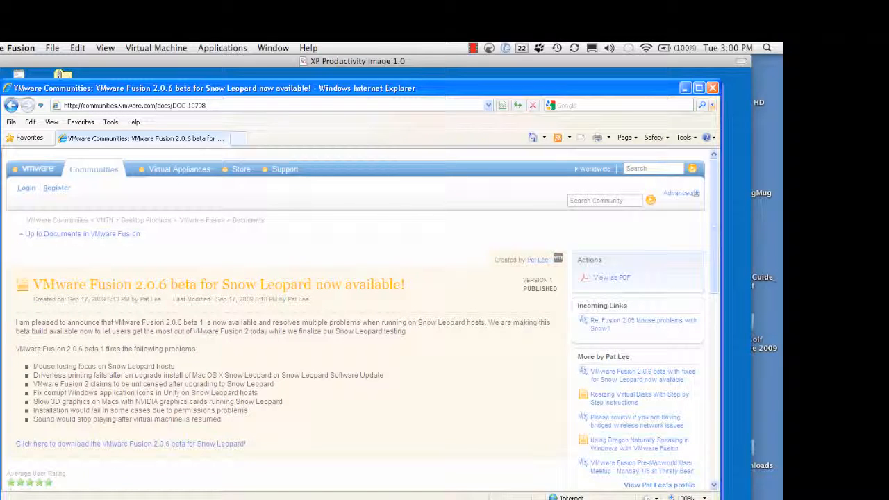
mouse_move(317, 244)
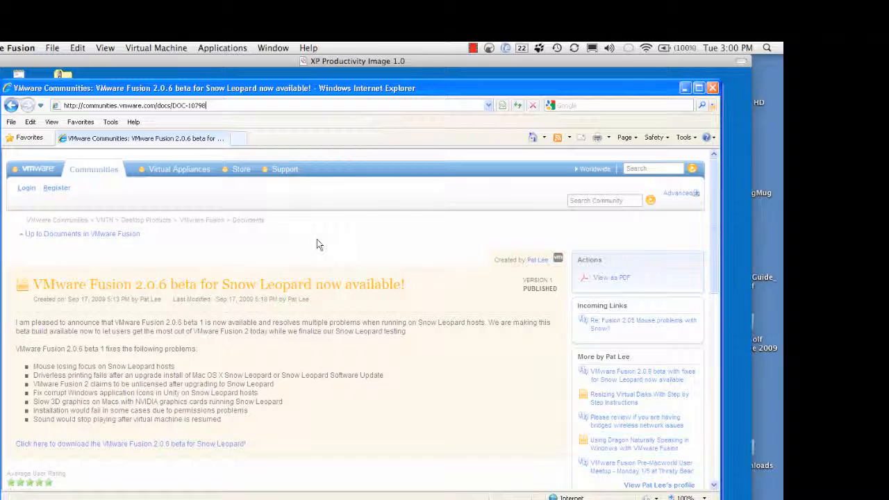
mouse_move(229, 248)
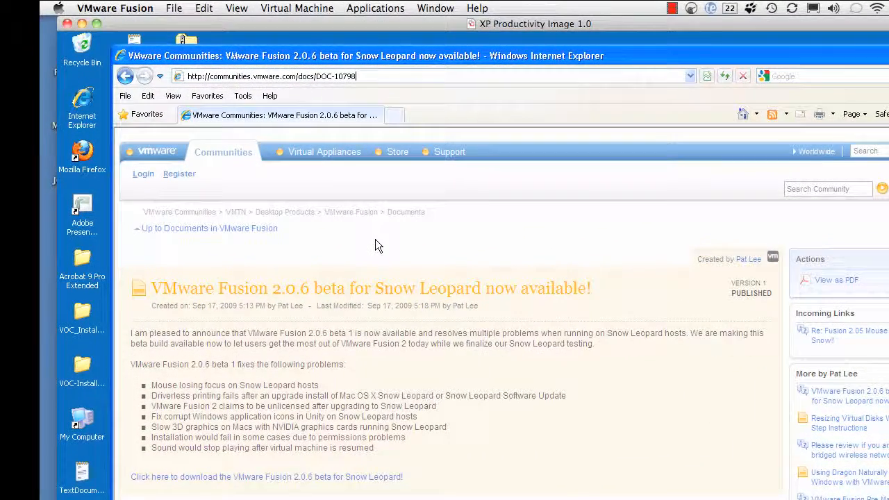
mouse_move(381, 254)
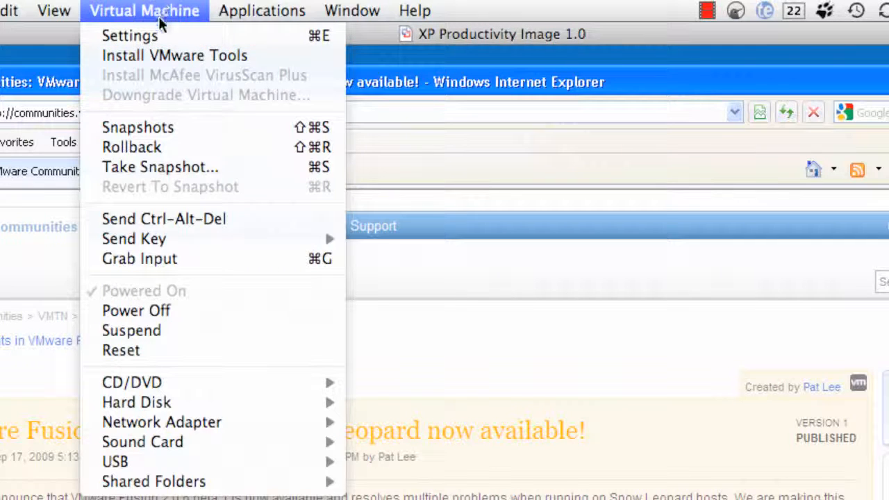
click(129, 35)
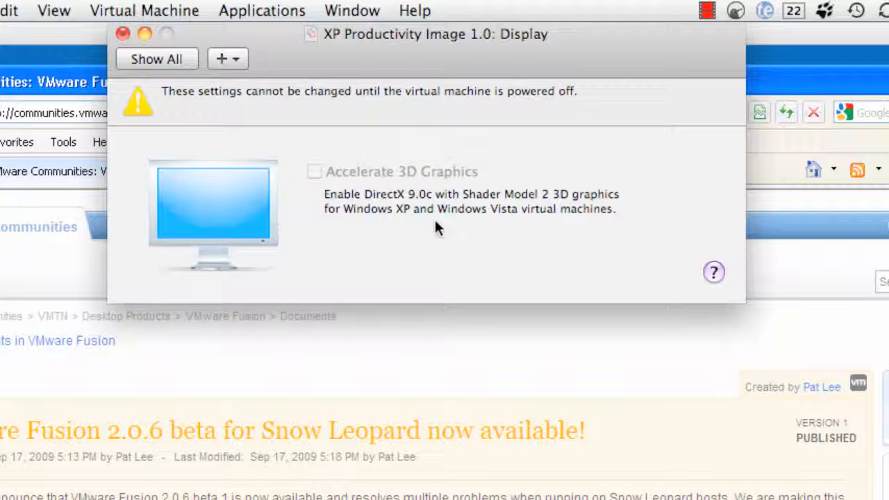
mouse_move(198, 73)
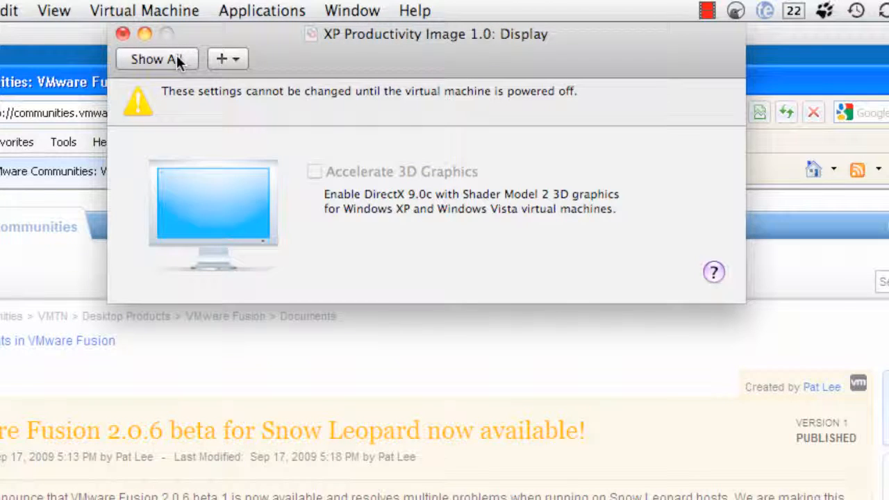
click(157, 59)
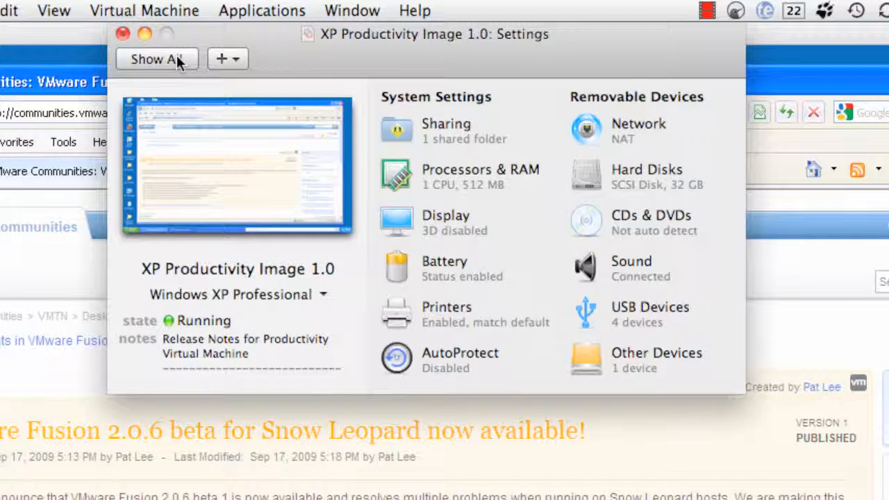
click(123, 33)
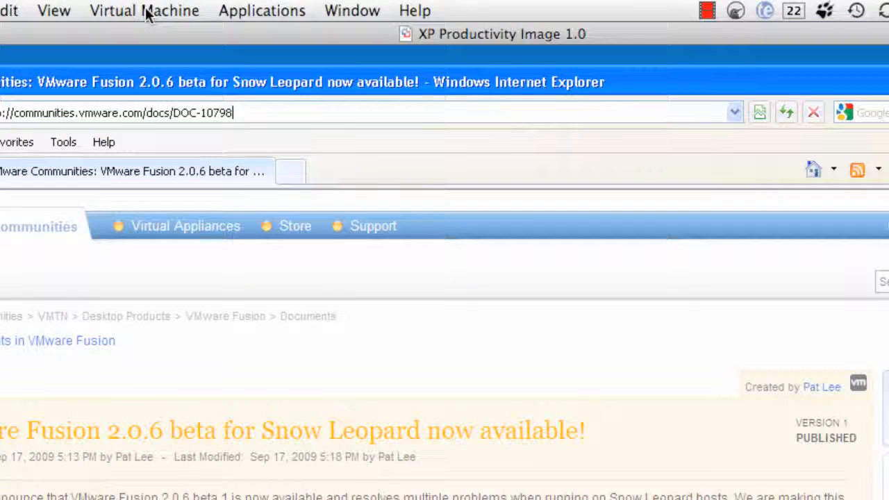
click(144, 10)
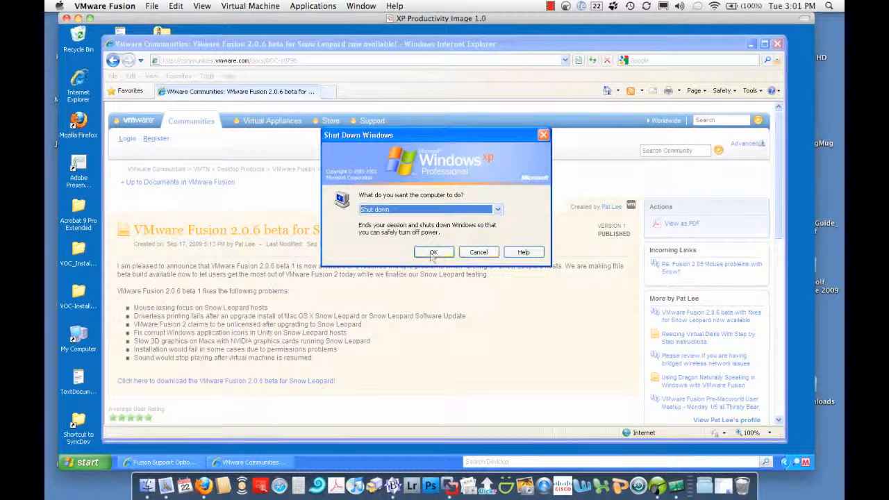
Confirm 'Shut down' in the Windows XP Shut Down dialog to power off the VM.
click(433, 252)
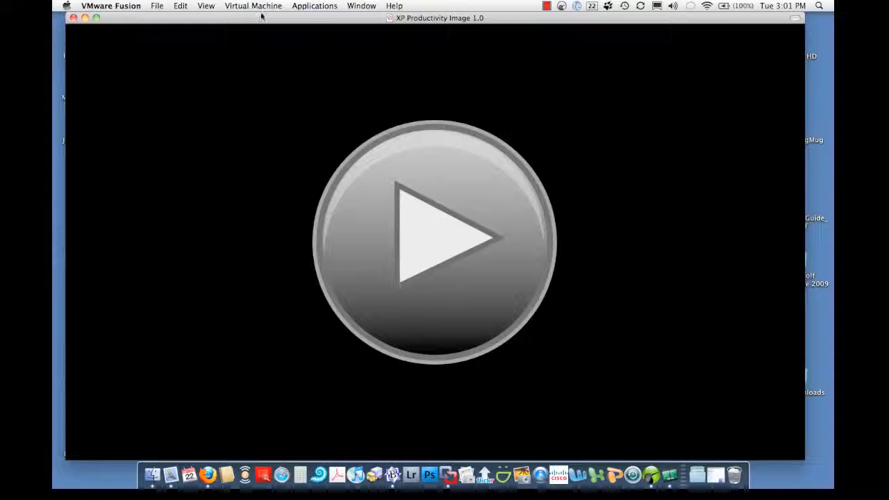
click(253, 6)
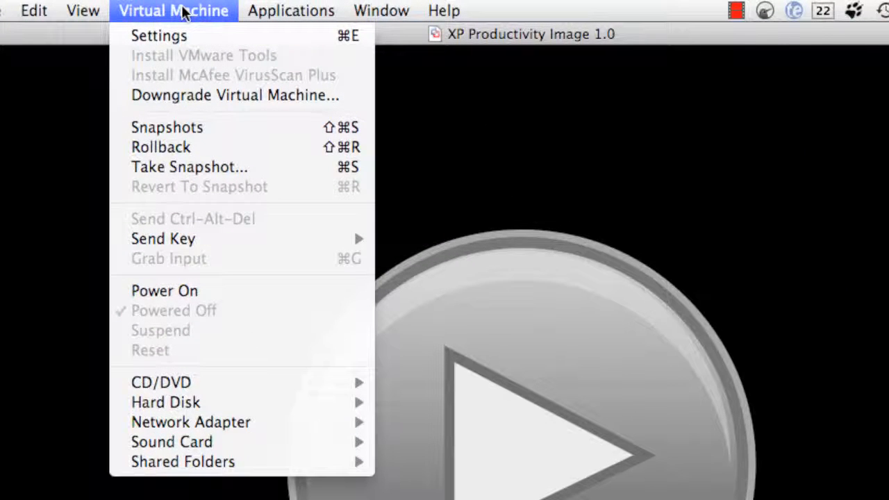
mouse_move(188, 317)
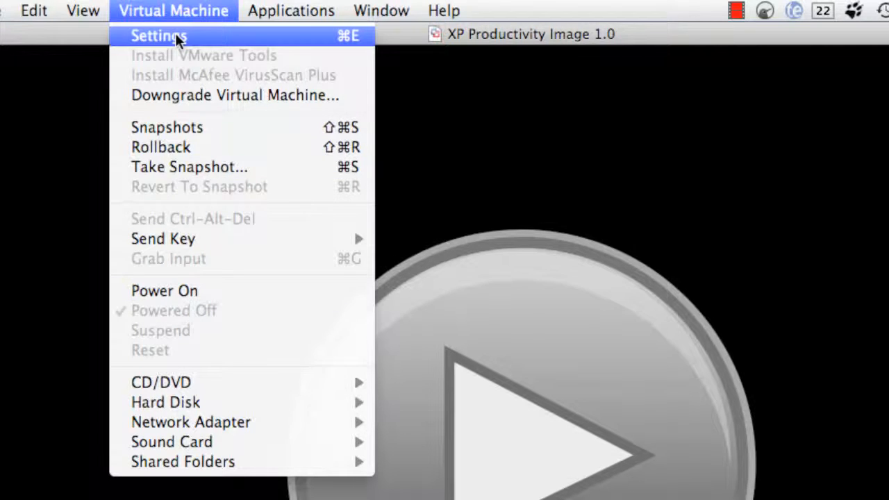
click(159, 36)
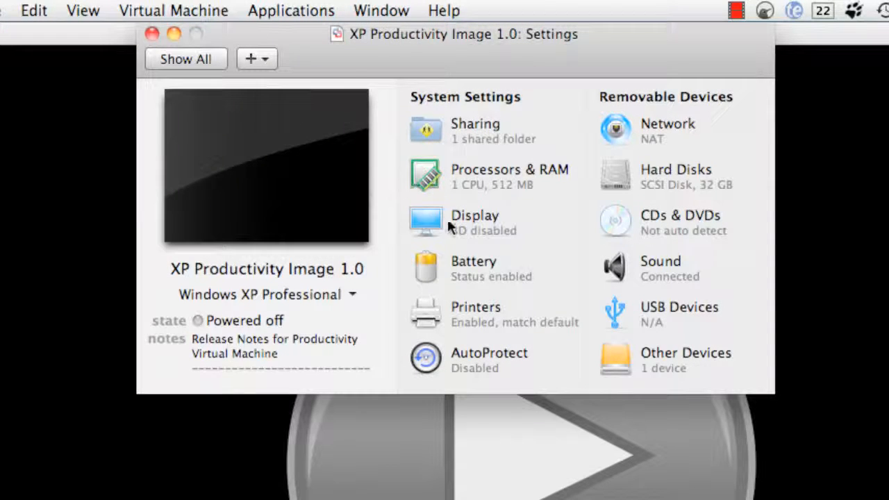
click(474, 216)
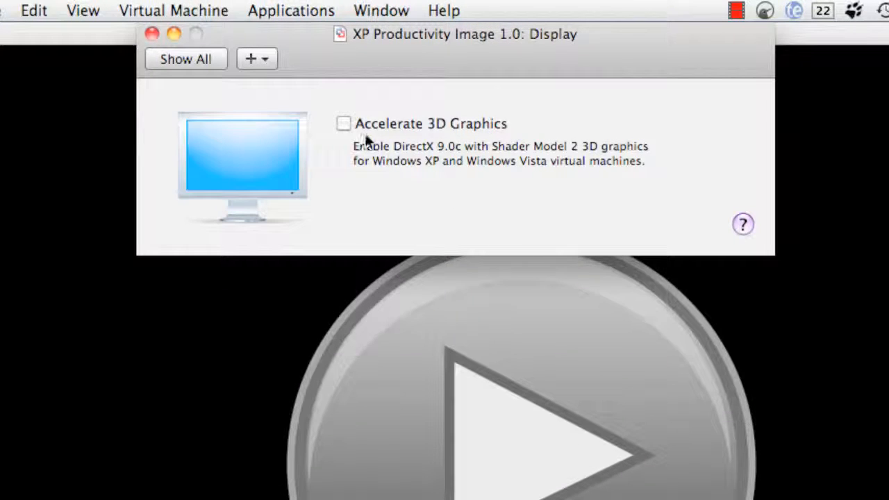
mouse_move(344, 128)
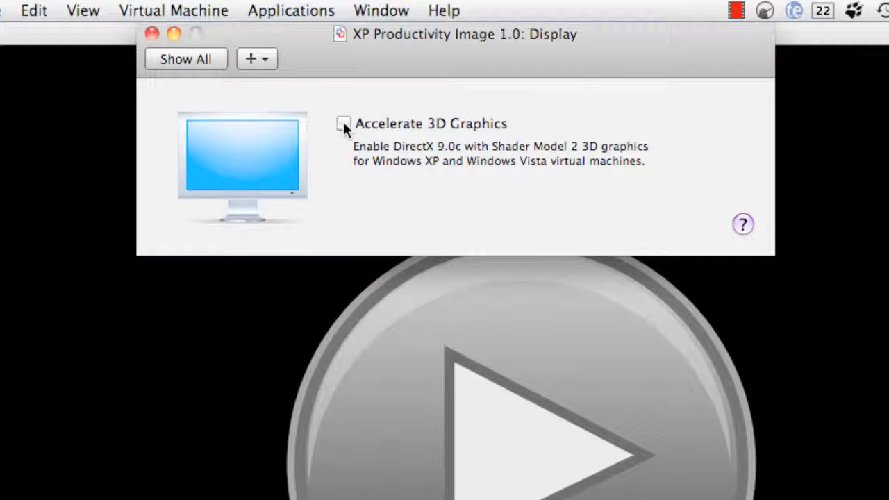
mouse_move(153, 36)
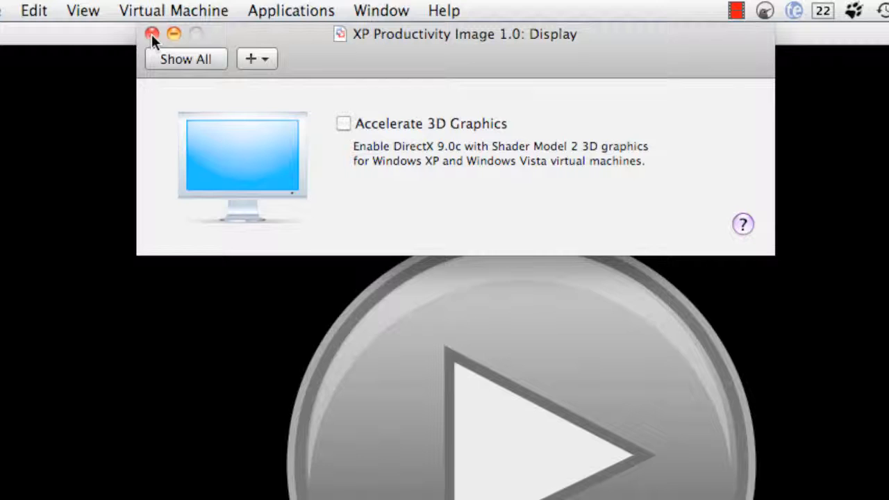
click(186, 59)
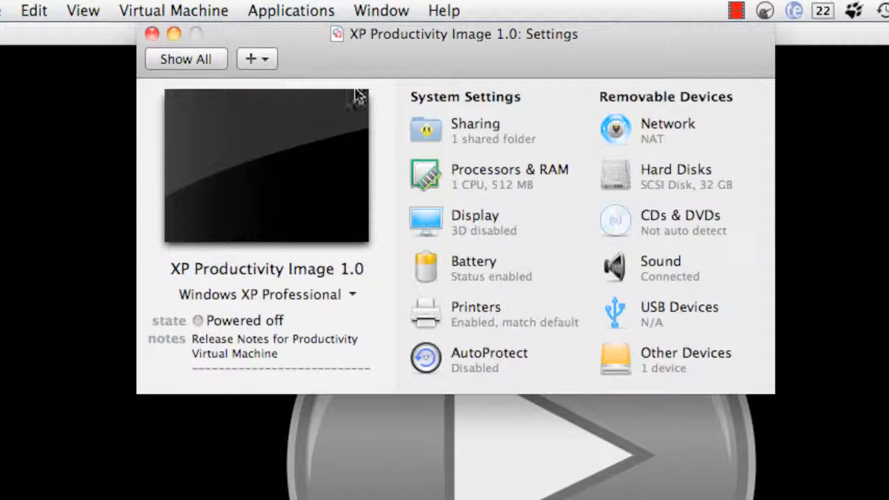
click(152, 33)
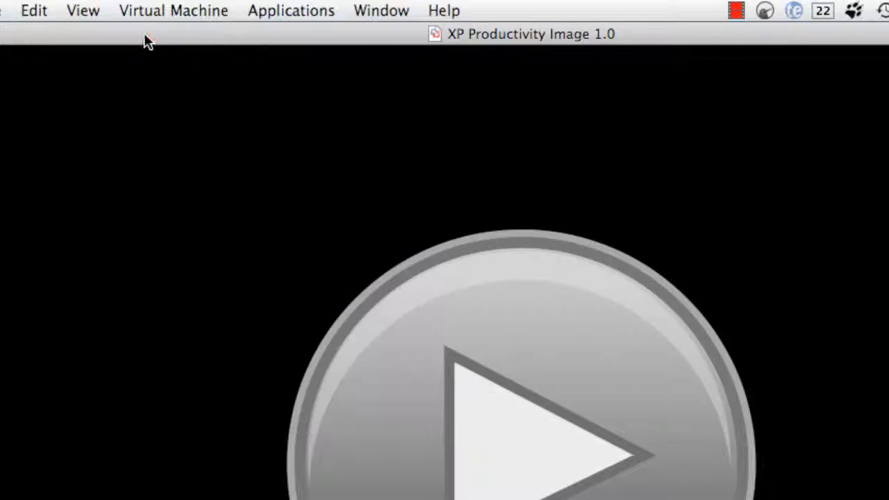
In VMware Fusion Preferences, set the Gaming option to 'Never optimize mouse for games'.
click(112, 11)
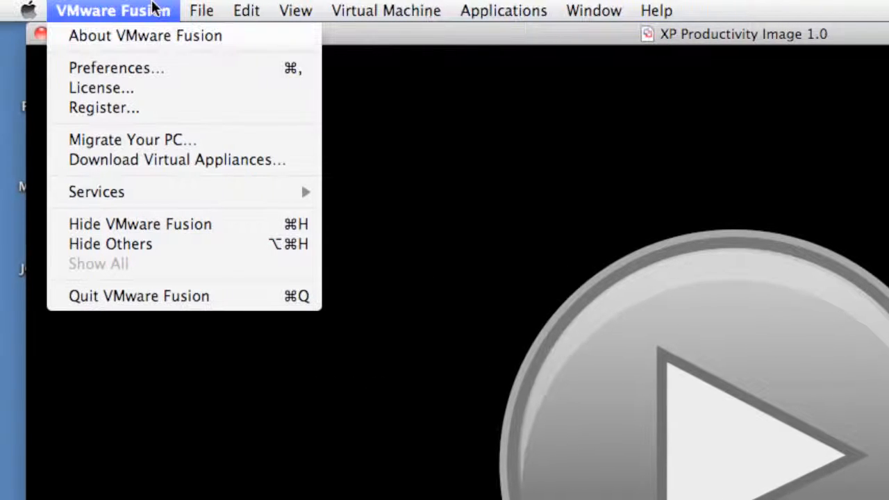
click(116, 67)
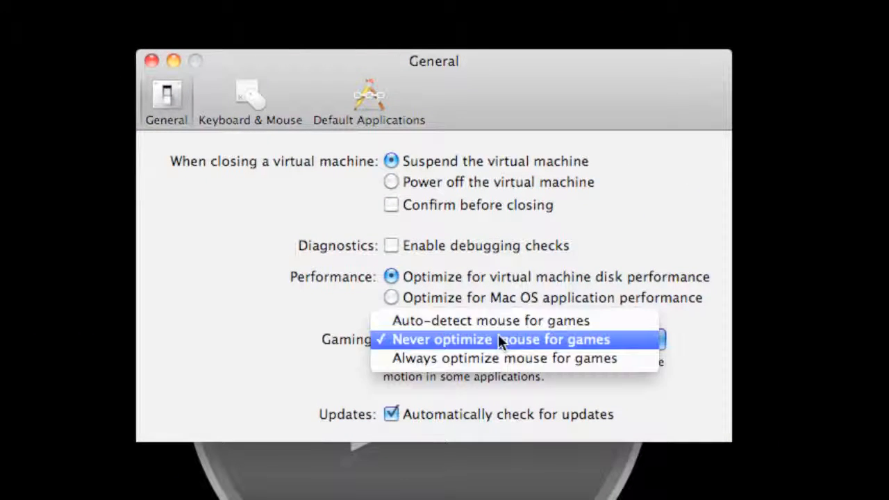
mouse_move(638, 350)
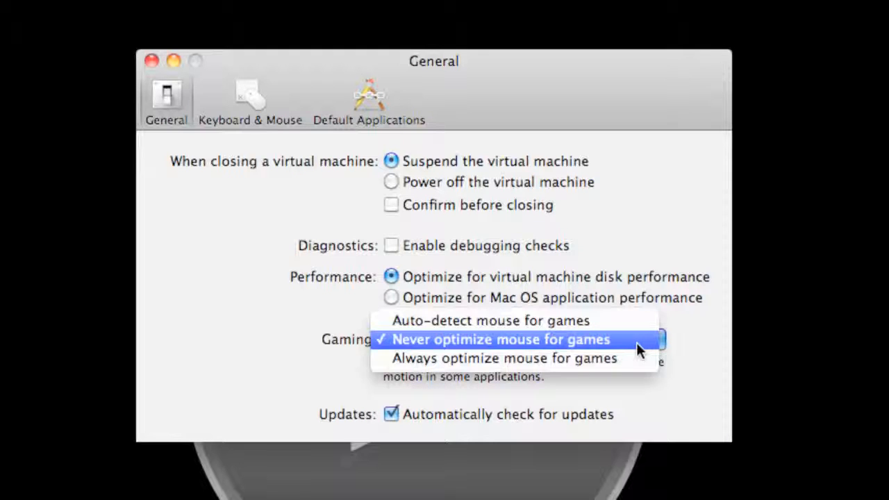
mouse_move(627, 347)
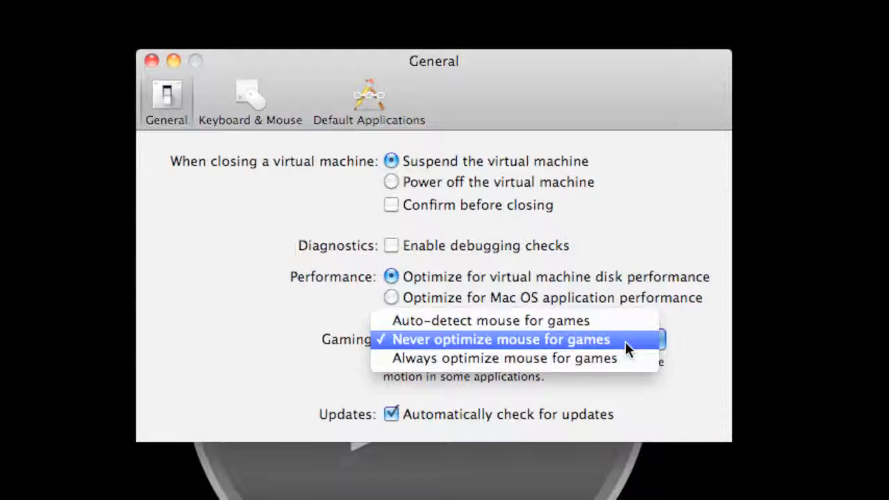
click(498, 339)
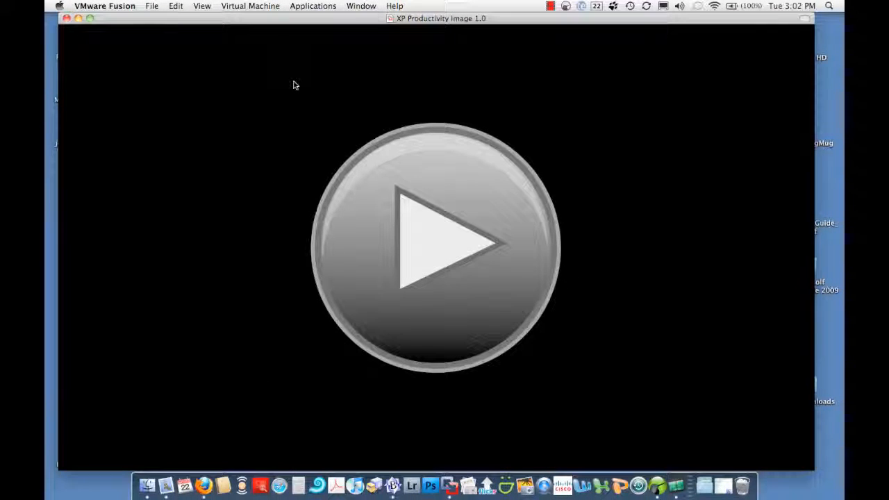
mouse_move(164, 49)
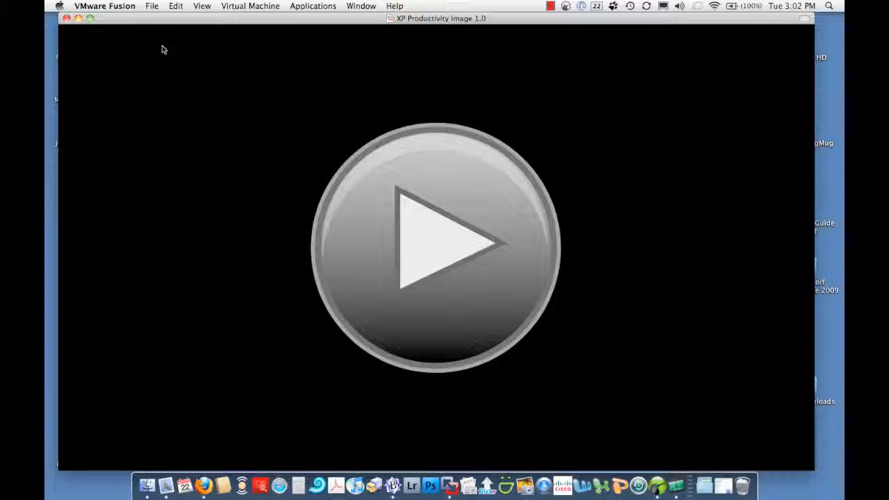